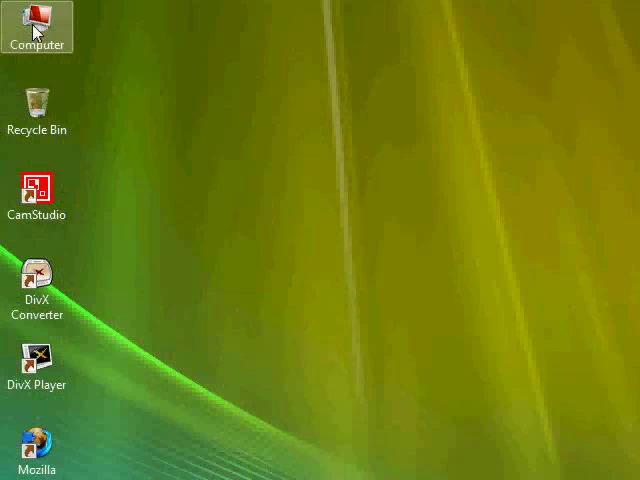
- Show the Computer entry's context menu from the Start menu
right_click(38, 22)
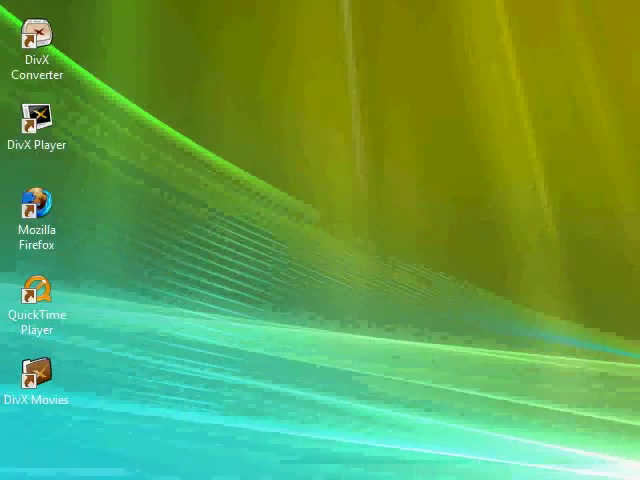
left_click(20, 465)
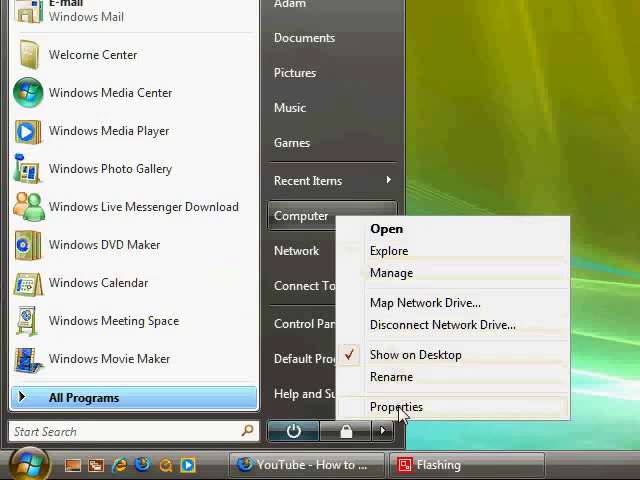
- Open Computer's Properties page, then its Advanced system settings
left_click(395, 406)
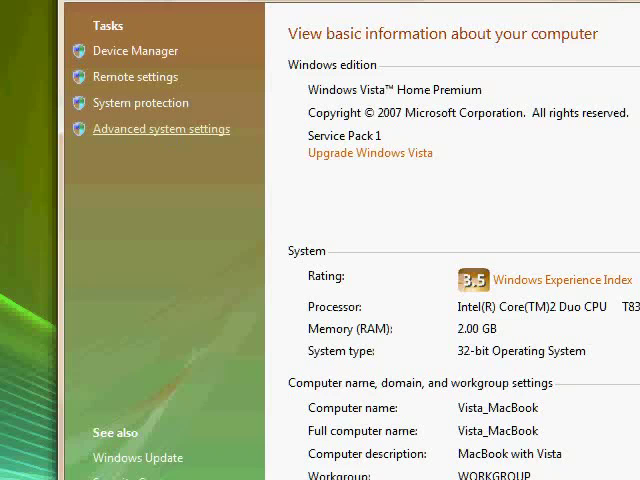
left_click(161, 128)
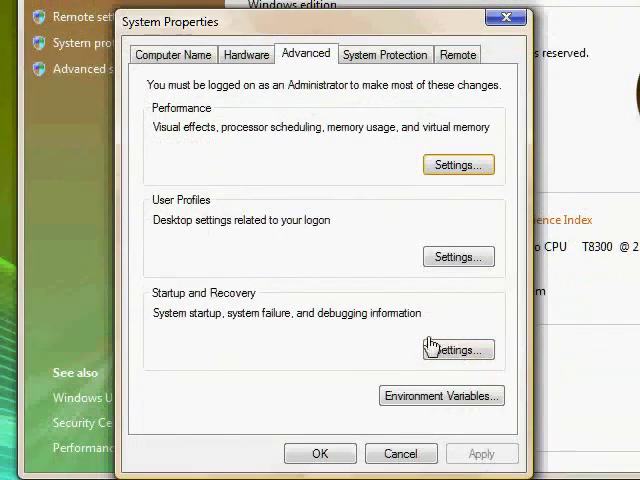
mouse_move(426, 338)
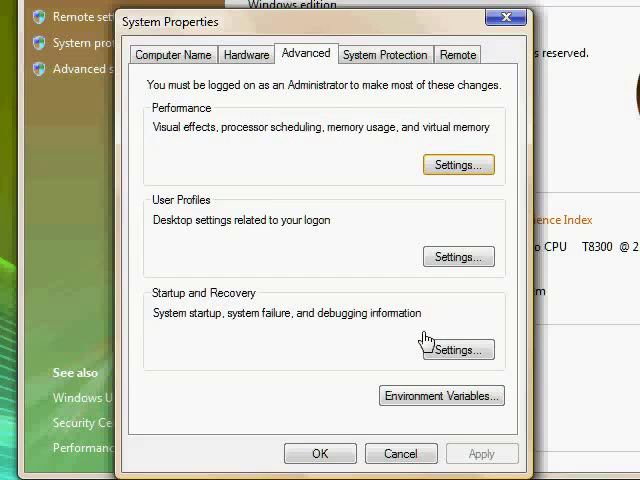
mouse_move(418, 328)
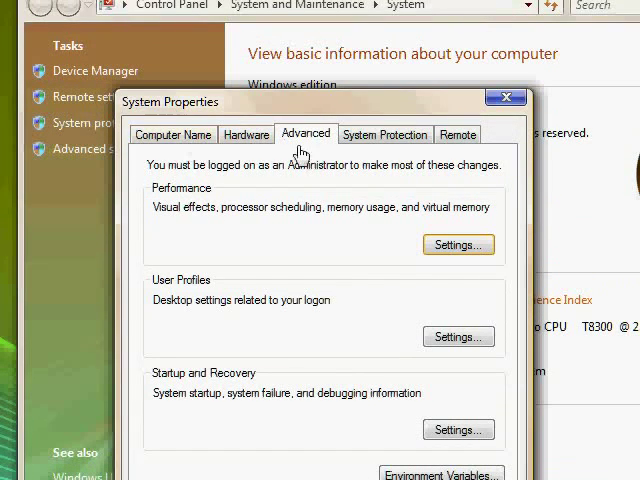
mouse_move(268, 217)
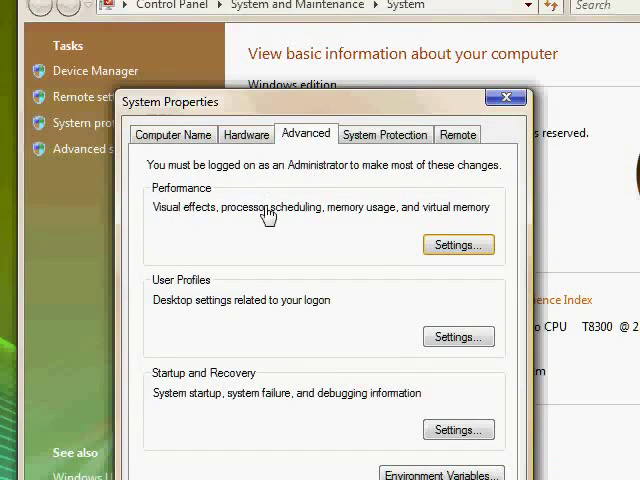
- Open Performance Settings and select Adjust for best performance on Visual Effects
left_click(457, 244)
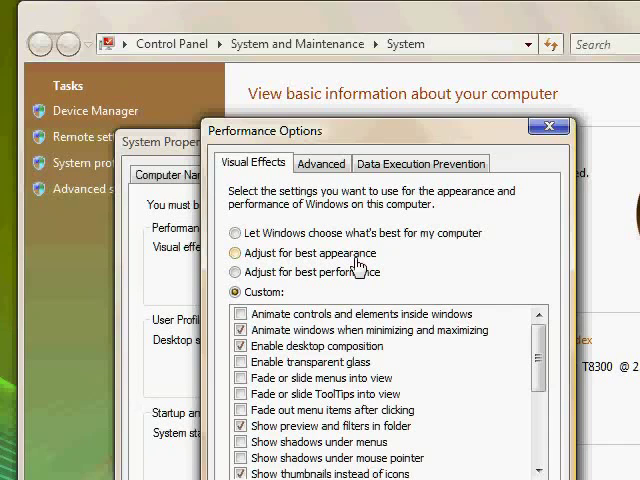
mouse_move(300, 233)
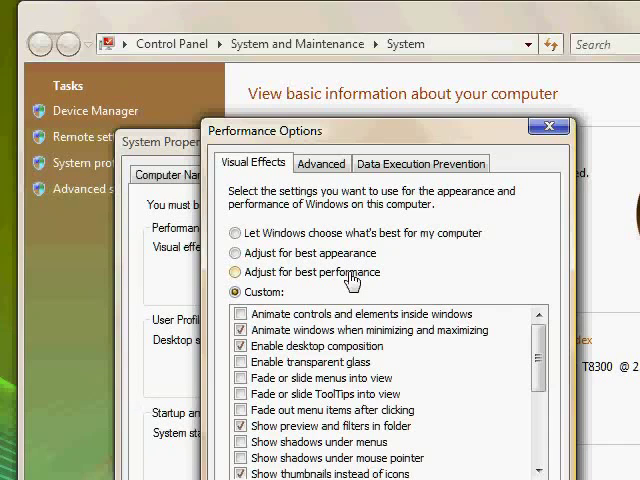
left_click(234, 272)
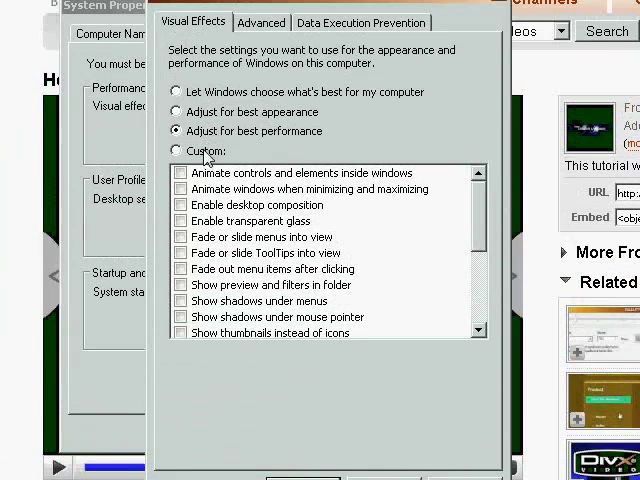
- Choose Custom visual effects, enable visual styles on windows and buttons, and apply
left_click(178, 150)
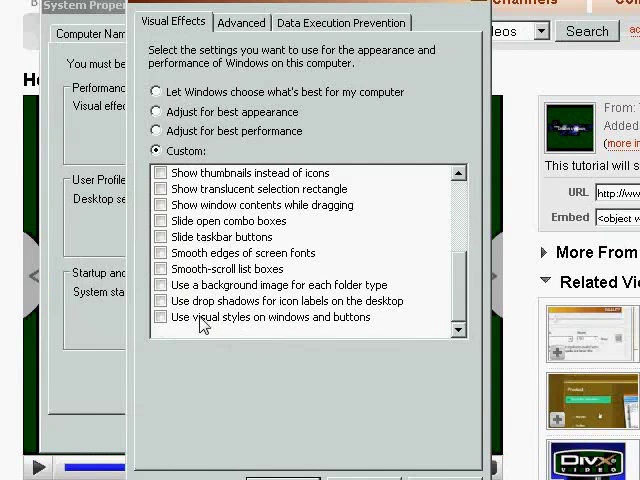
left_click(160, 317)
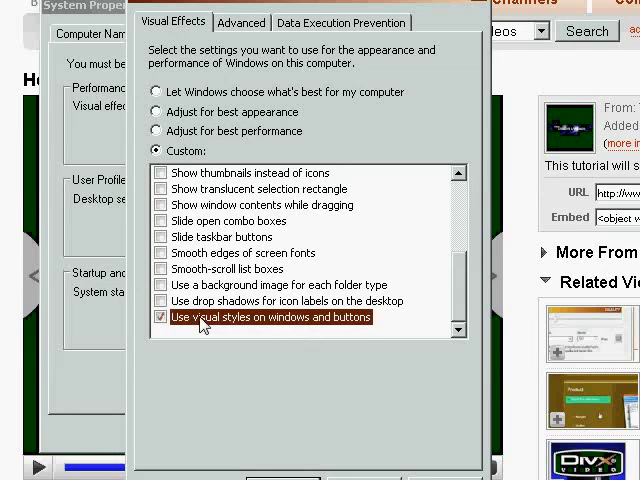
left_click(444, 348)
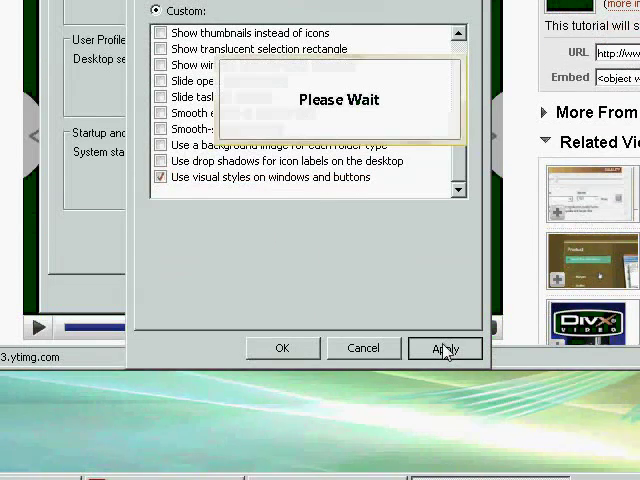
left_click(444, 348)
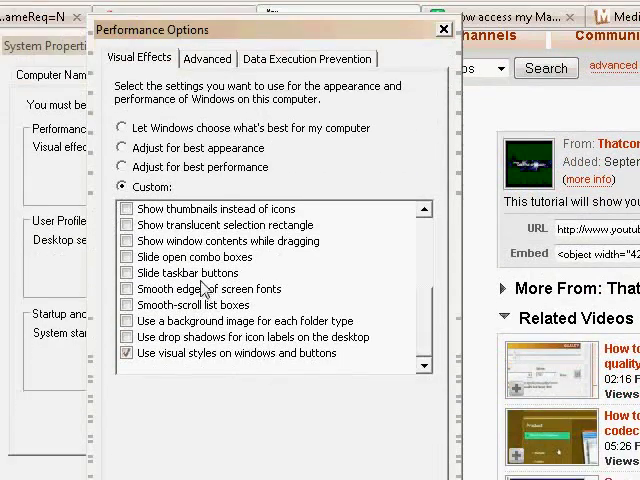
mouse_move(208, 276)
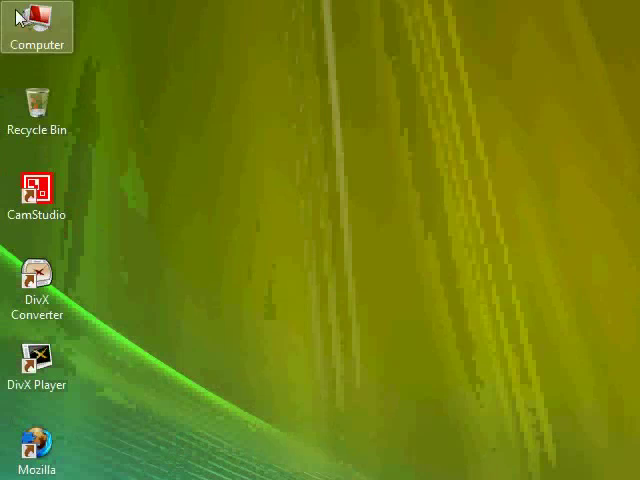
- Open Computer's Properties page again, then its Advanced system settings
right_click(37, 25)
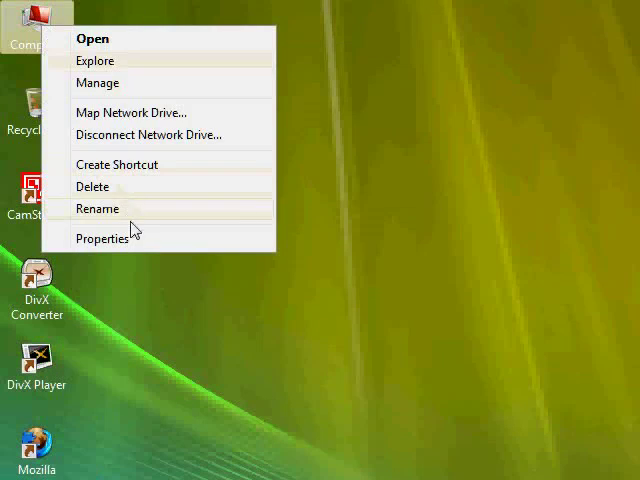
left_click(103, 238)
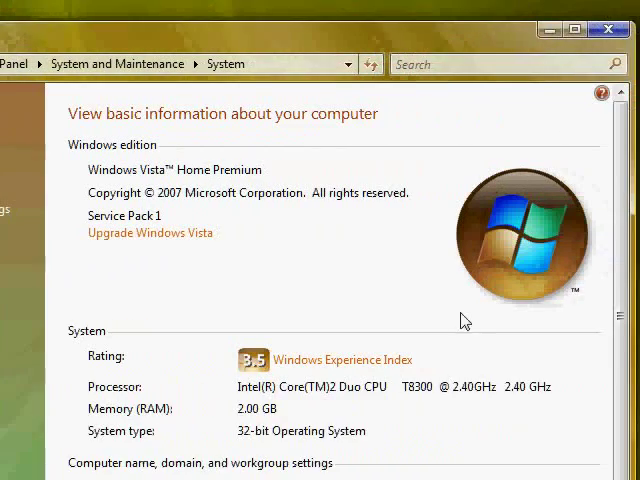
scroll("down", 3)
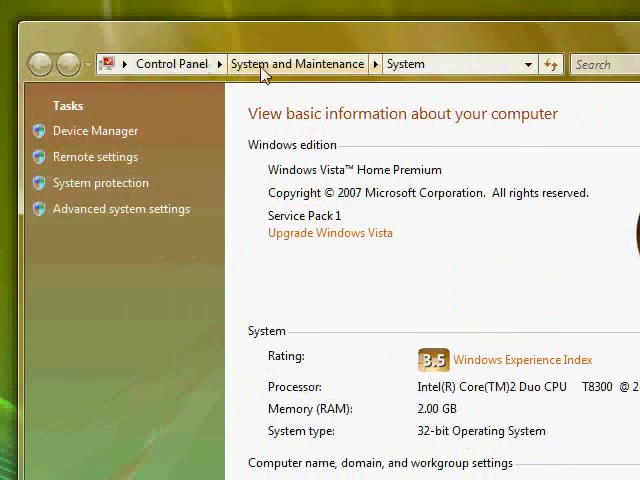
mouse_move(413, 77)
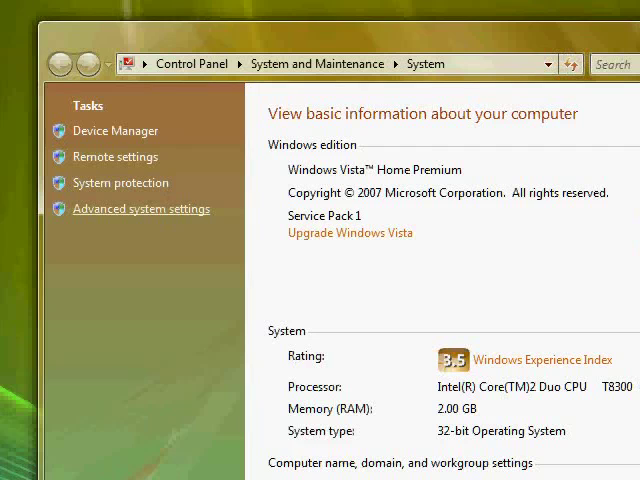
left_click(141, 209)
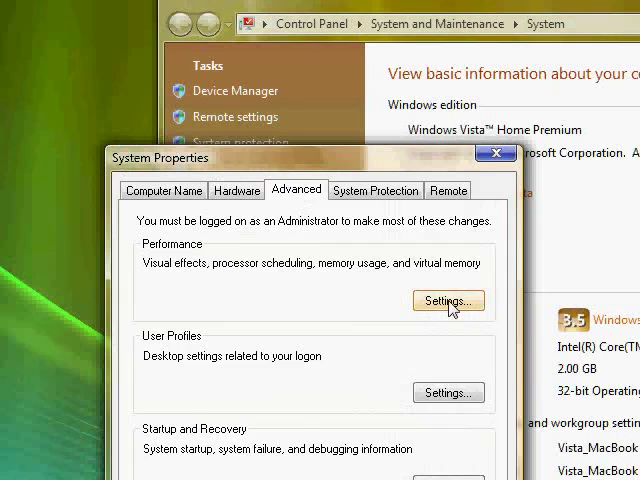
- Open Performance Options' Advanced tab and its virtual memory Change dialog
left_click(448, 301)
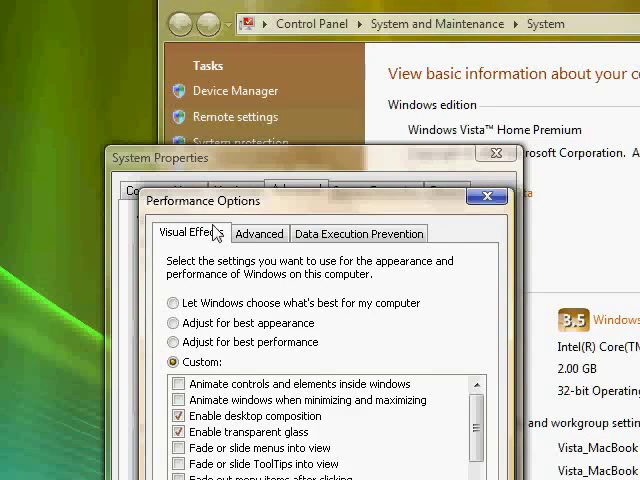
mouse_move(259, 238)
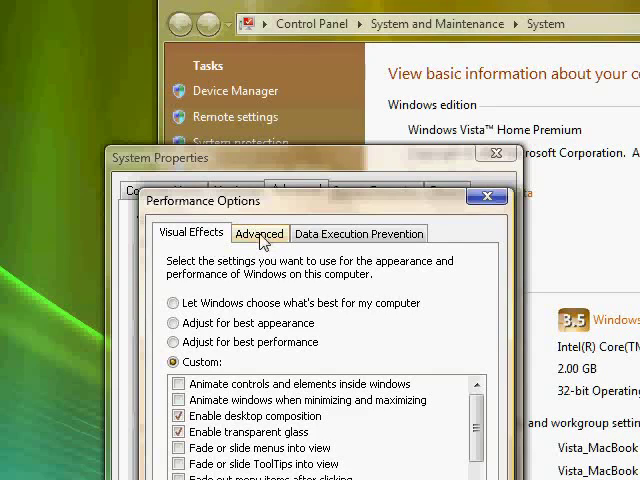
left_click(259, 233)
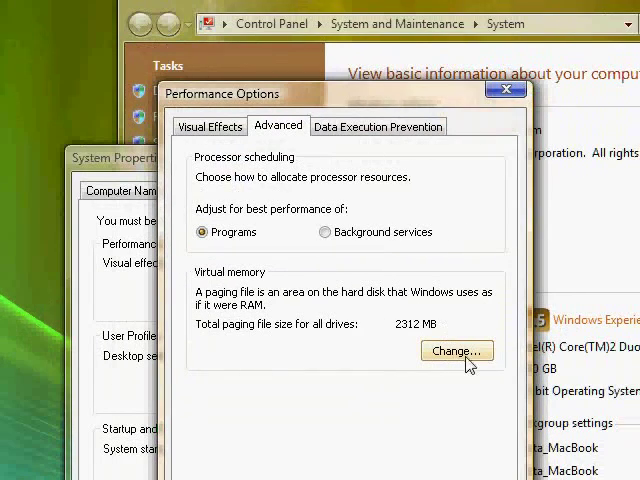
left_click(456, 351)
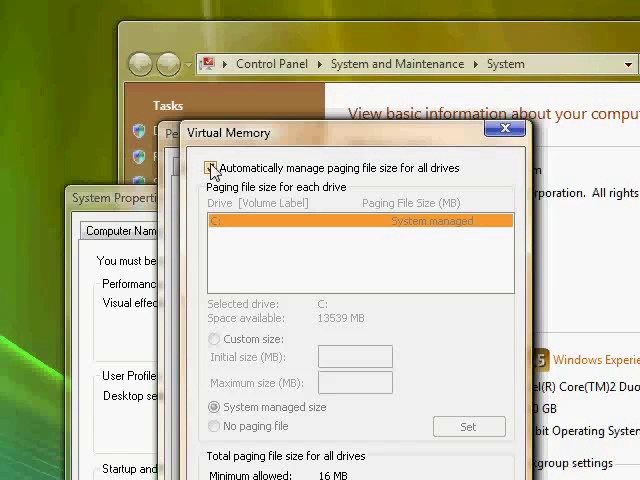
- Turn off automatic paging file management and select Custom size for drive C
left_click(213, 168)
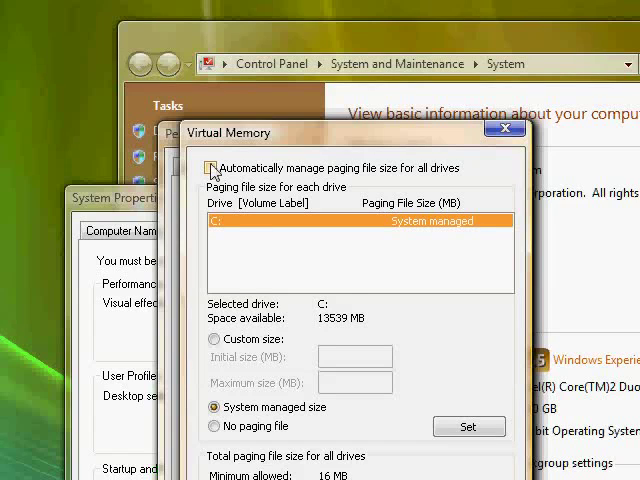
left_click(211, 167)
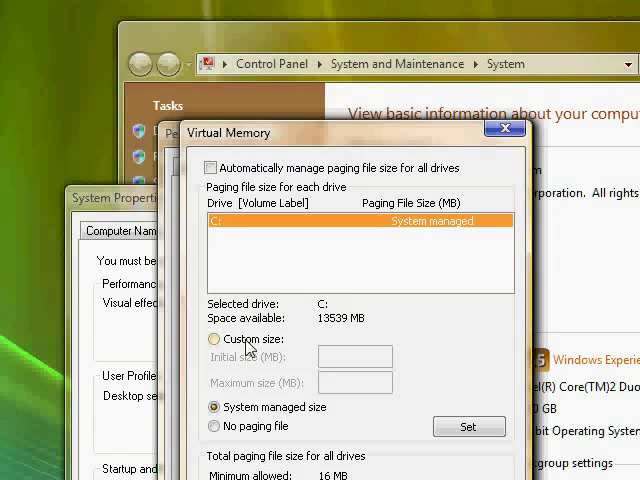
mouse_move(222, 346)
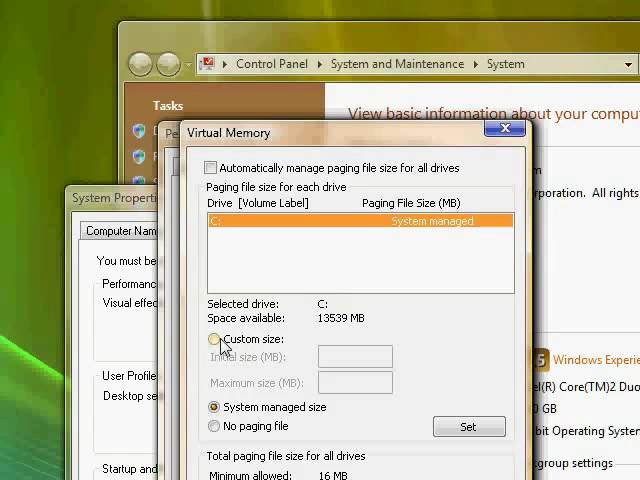
left_click(214, 339)
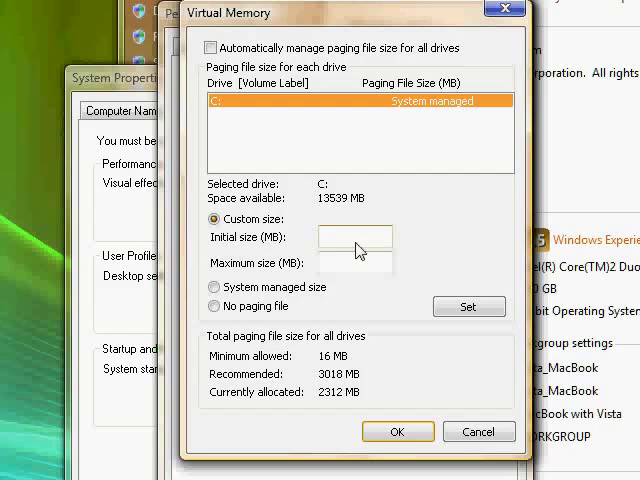
left_click(355, 237)
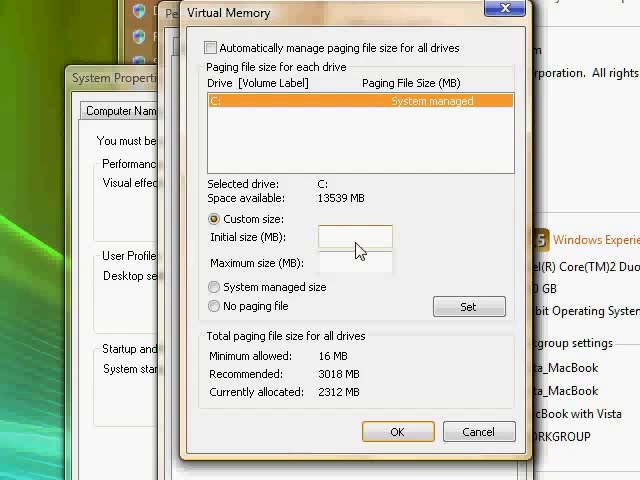
- Set initial and maximum paging file size to 4000 MB, confirm, and acknowledge restart
type("4000")
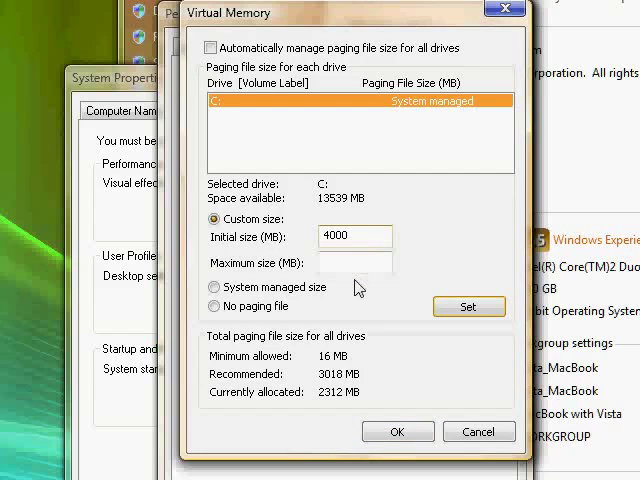
type("4000")
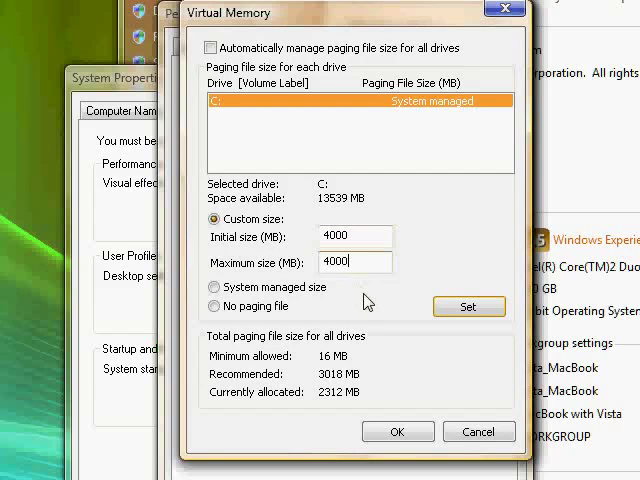
mouse_move(392, 356)
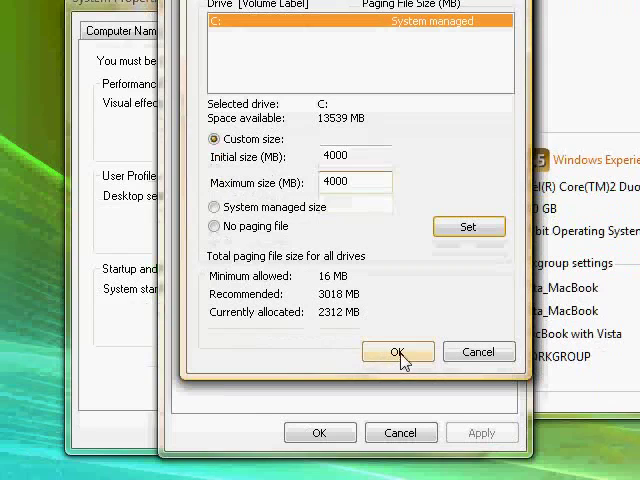
left_click(398, 351)
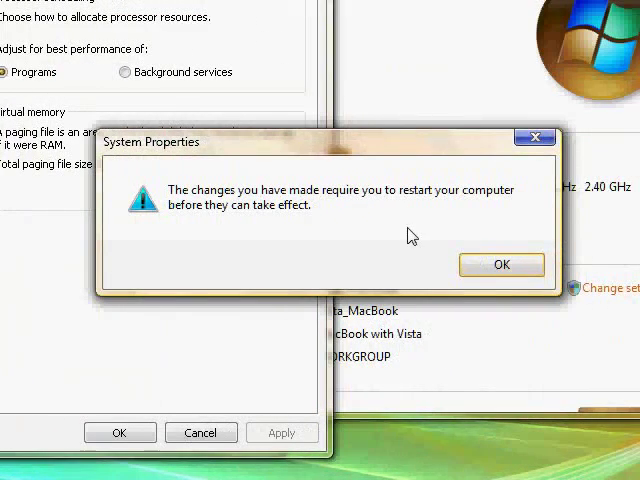
left_click(501, 264)
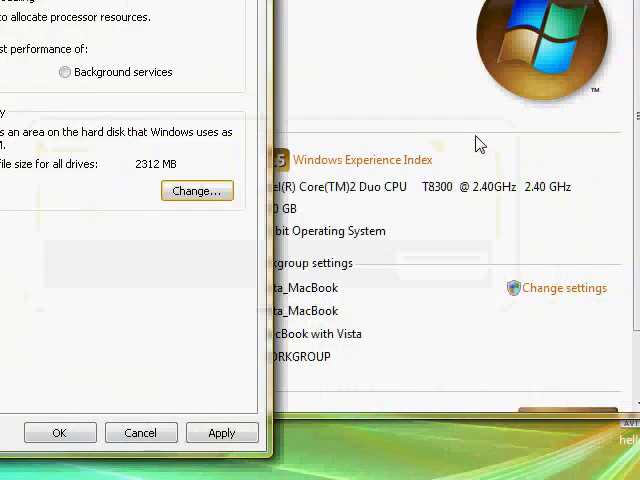